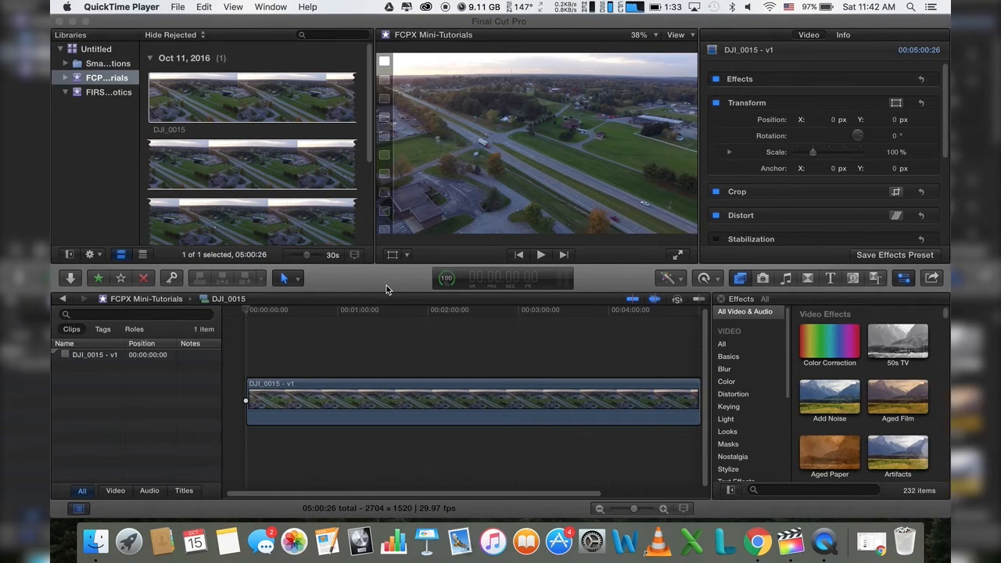
{"action": "mouse_move", "coordinate": [588, 302]}
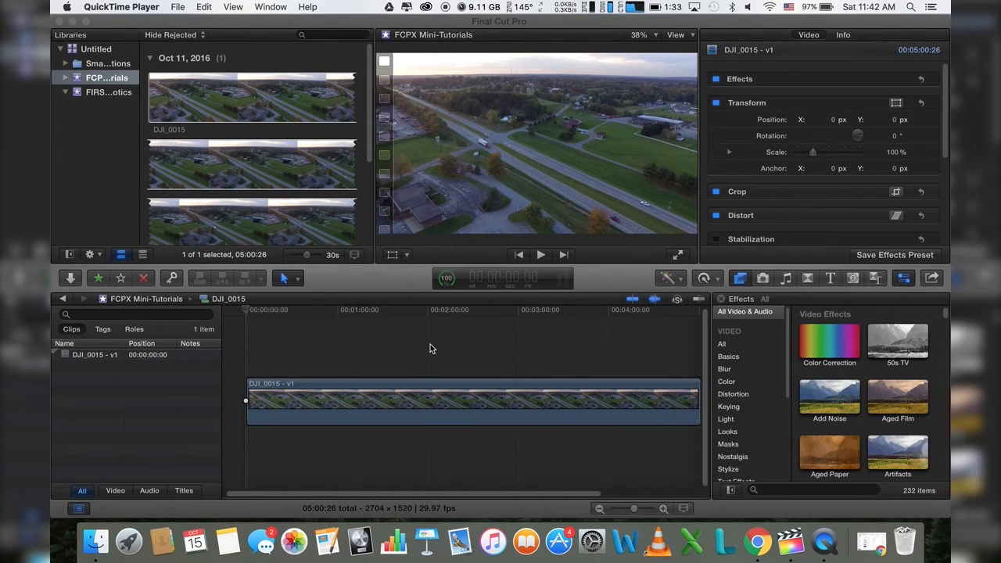
Bring the Final Cut Pro window with the DJI_0015 drone clip to the front.
{"action": "left_click", "coordinate": [602, 509]}
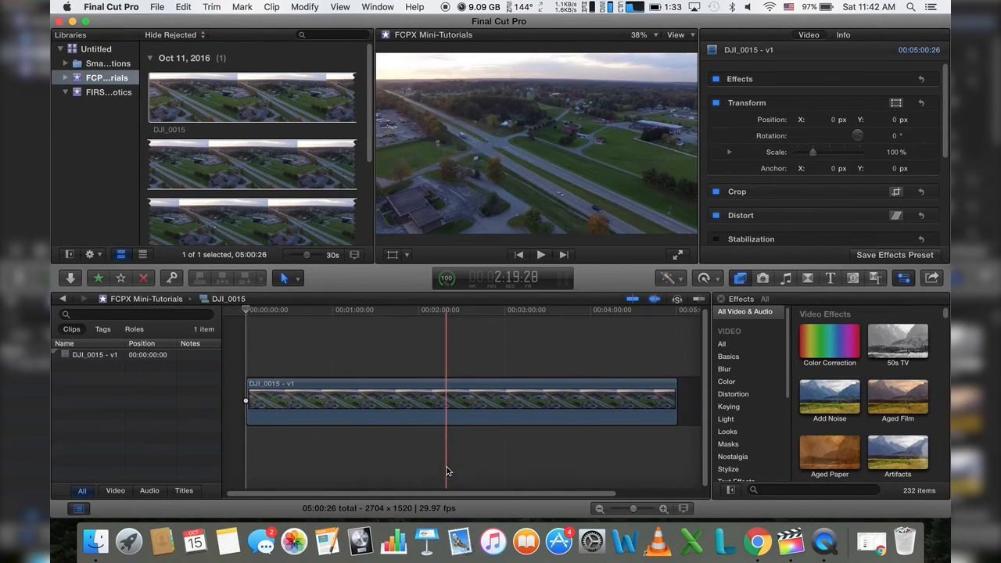
{"action": "left_click", "coordinate": [397, 410]}
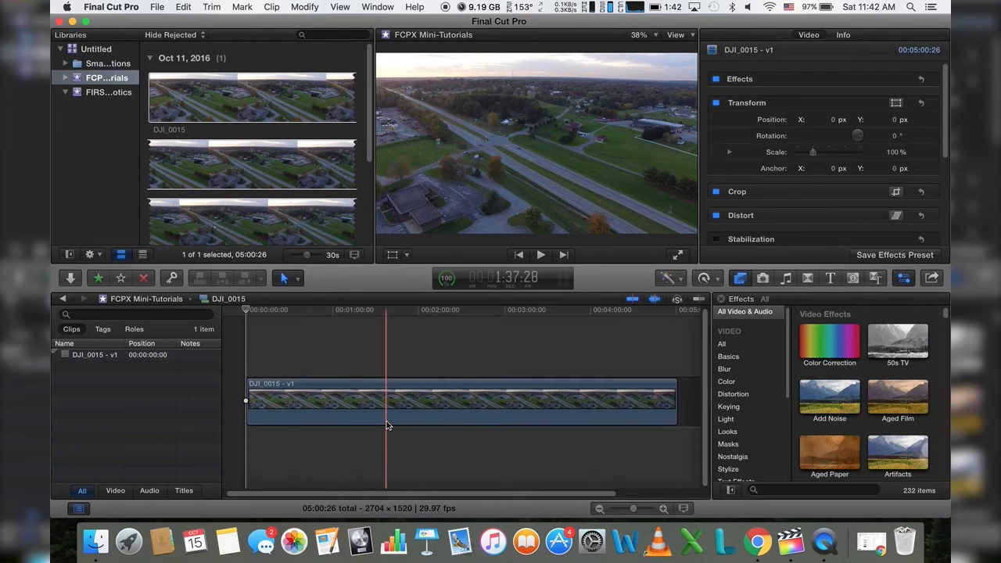
{"action": "left_click", "coordinate": [296, 401]}
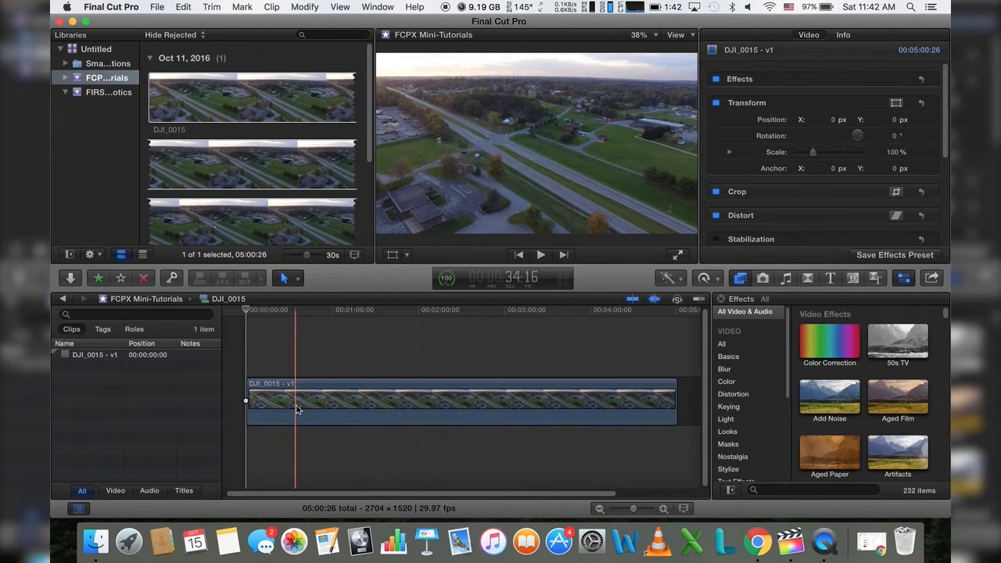
{"action": "left_click", "coordinate": [532, 398]}
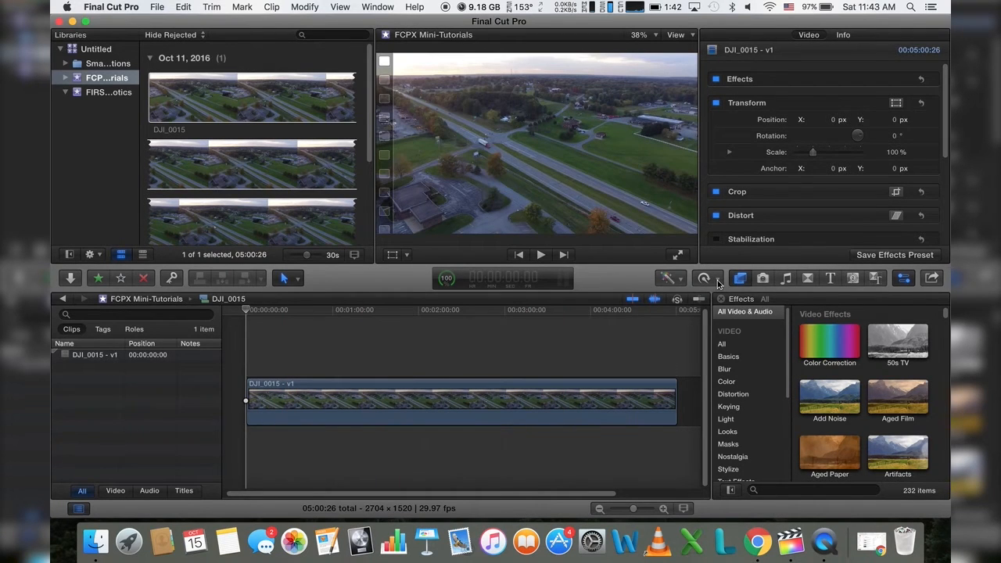
Open the Retime menu's Custom Speed settings for the DJI_0015 clip.
{"action": "left_click", "coordinate": [706, 278]}
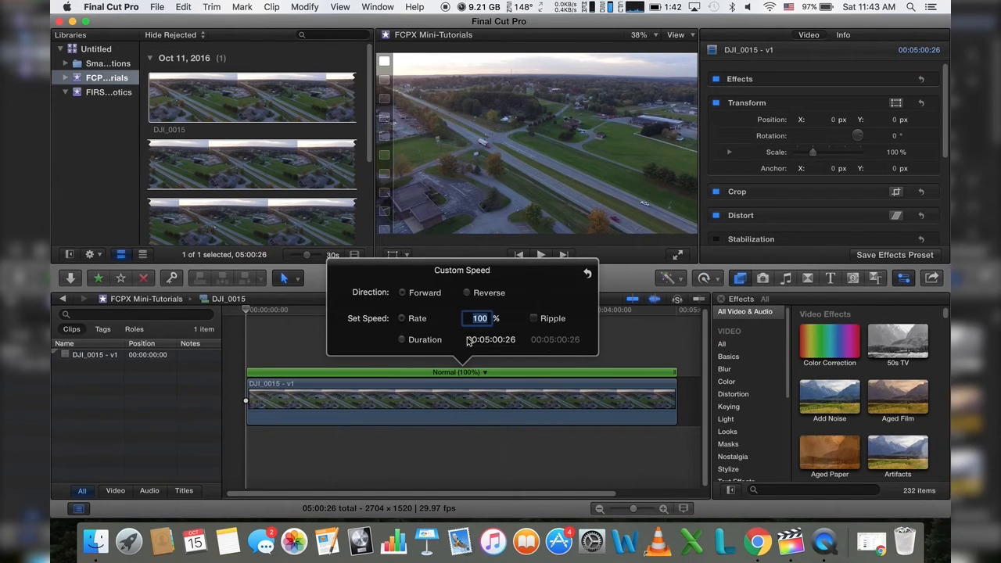
Set the DJI_0015 clip's Custom Speed duration to 00:00:30:00, giving 1003% speed.
{"action": "left_click", "coordinate": [490, 339]}
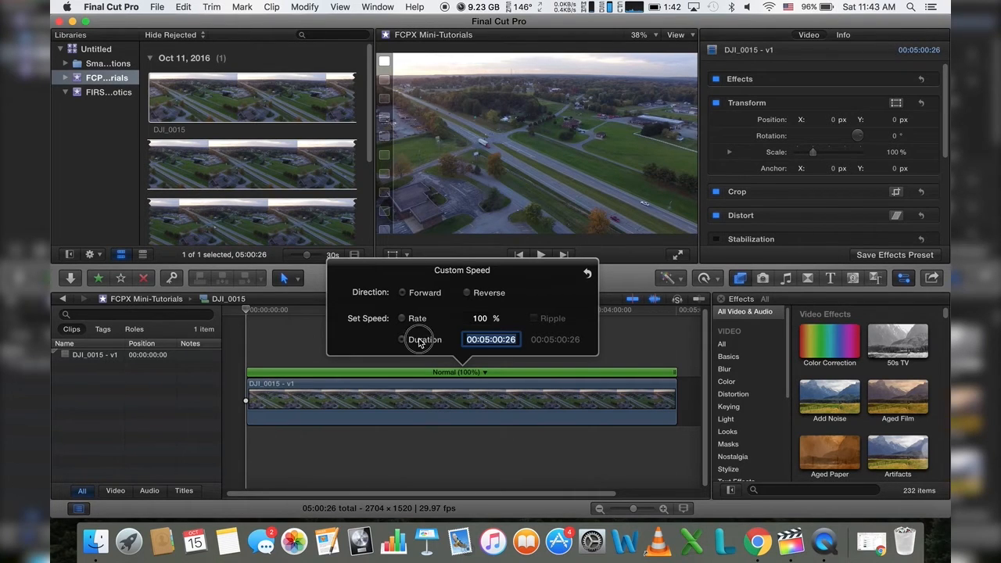
{"action": "left_click", "coordinate": [402, 339]}
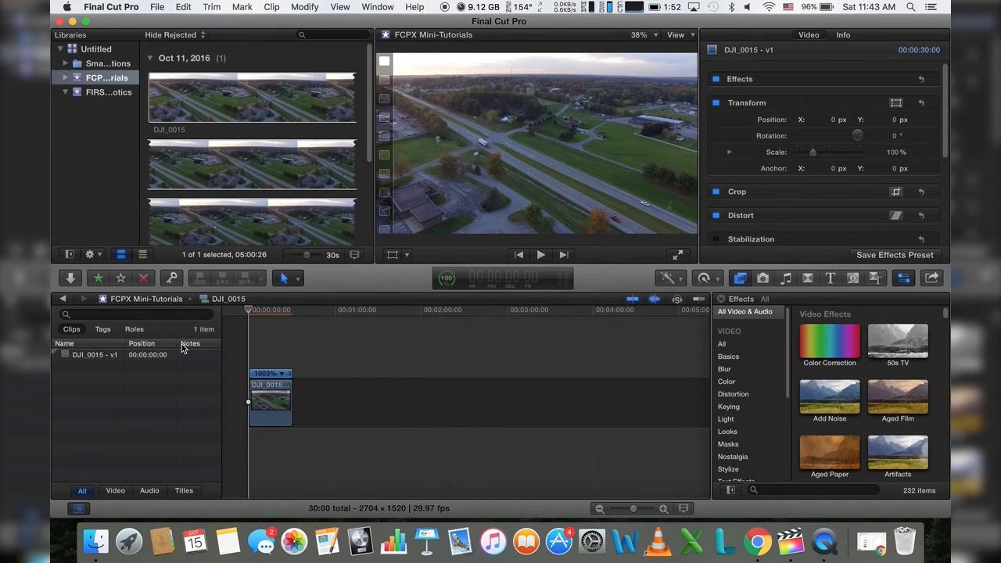
{"action": "left_click", "coordinate": [260, 383]}
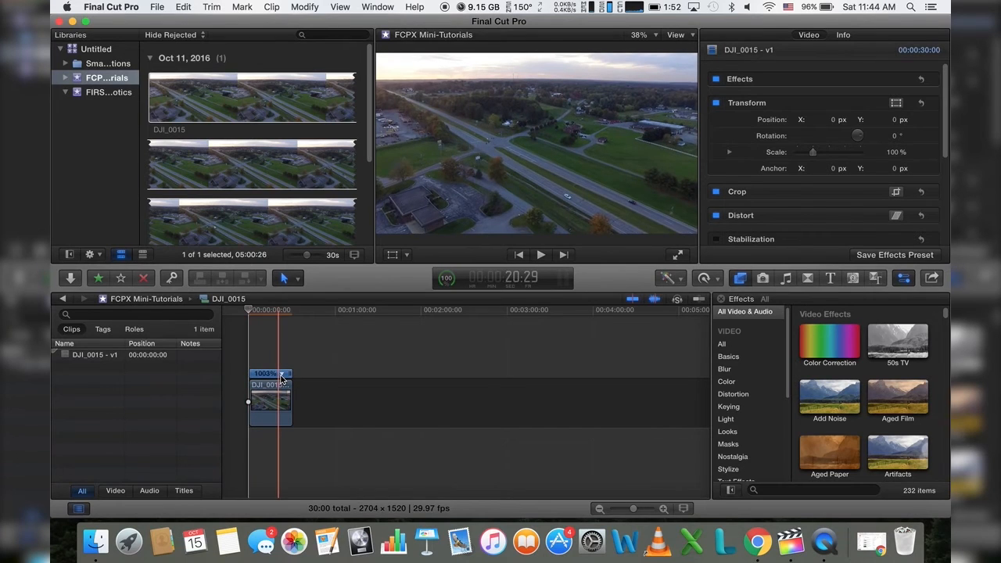
{"action": "left_click", "coordinate": [283, 373]}
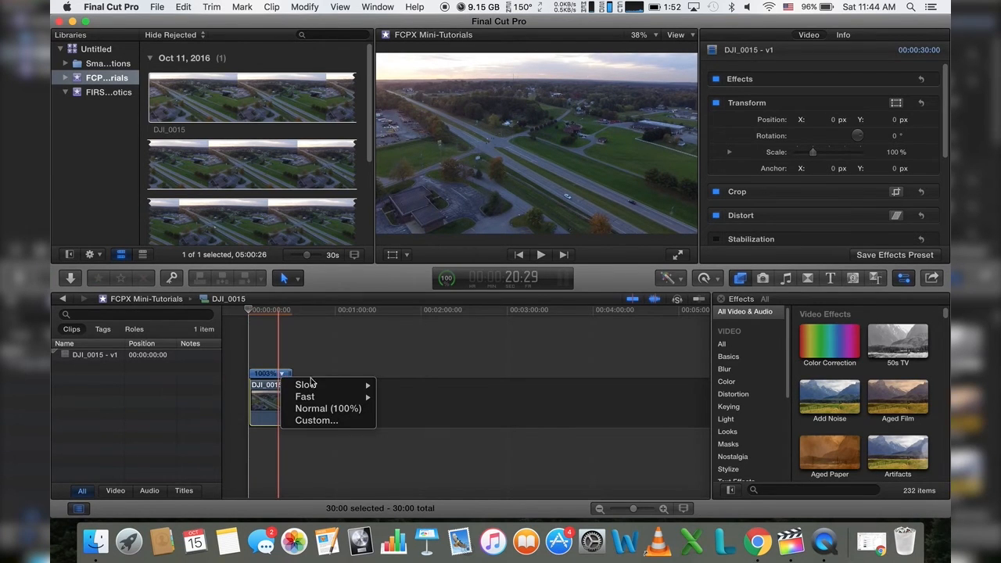
{"action": "mouse_move", "coordinate": [304, 397]}
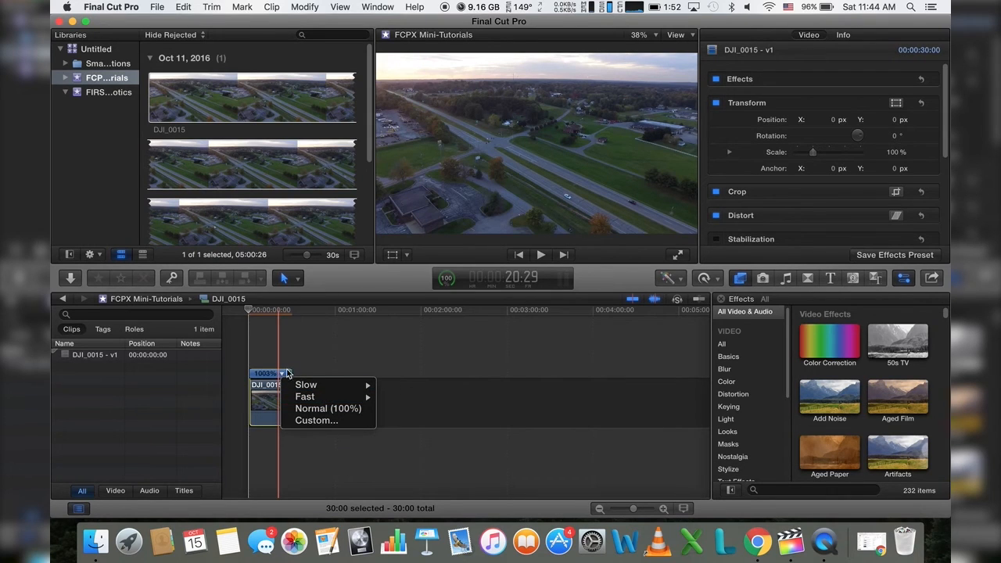
{"action": "mouse_move", "coordinate": [316, 383]}
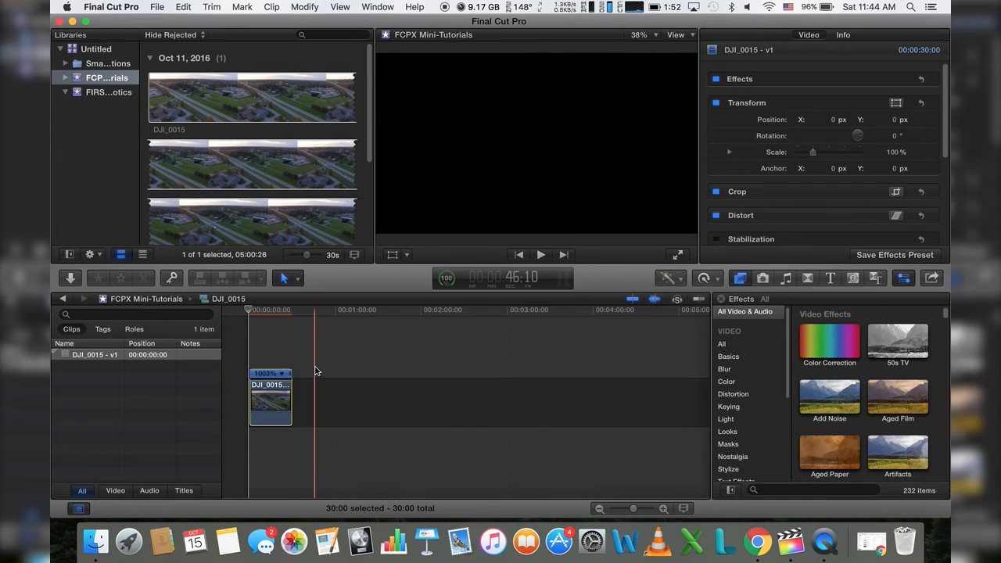
{"action": "left_click", "coordinate": [283, 373]}
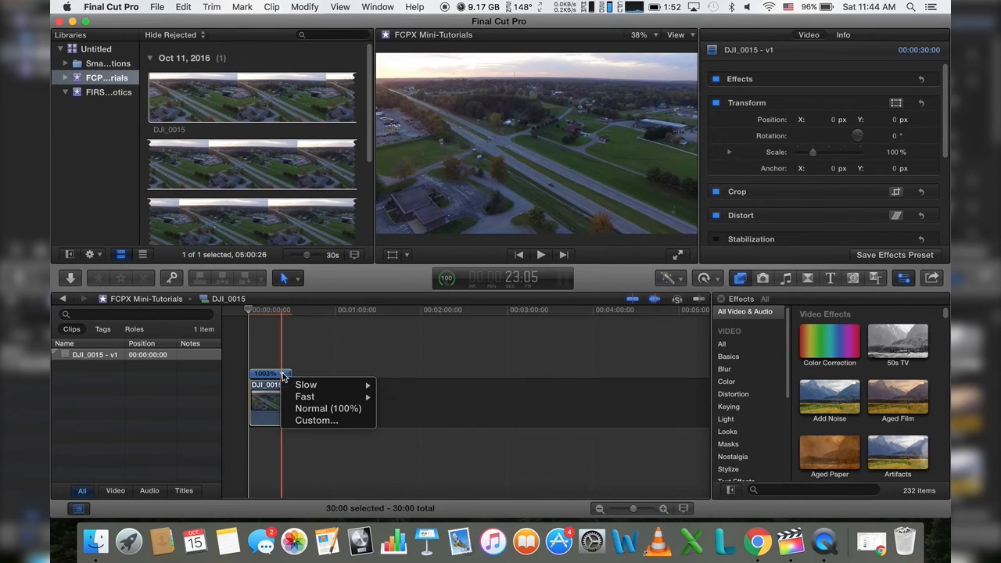
{"action": "mouse_move", "coordinate": [306, 384]}
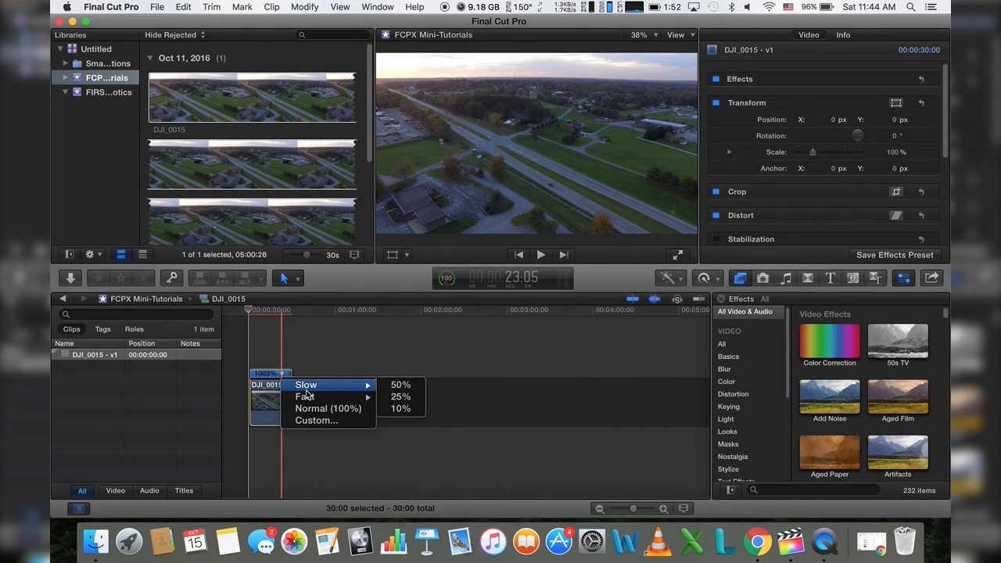